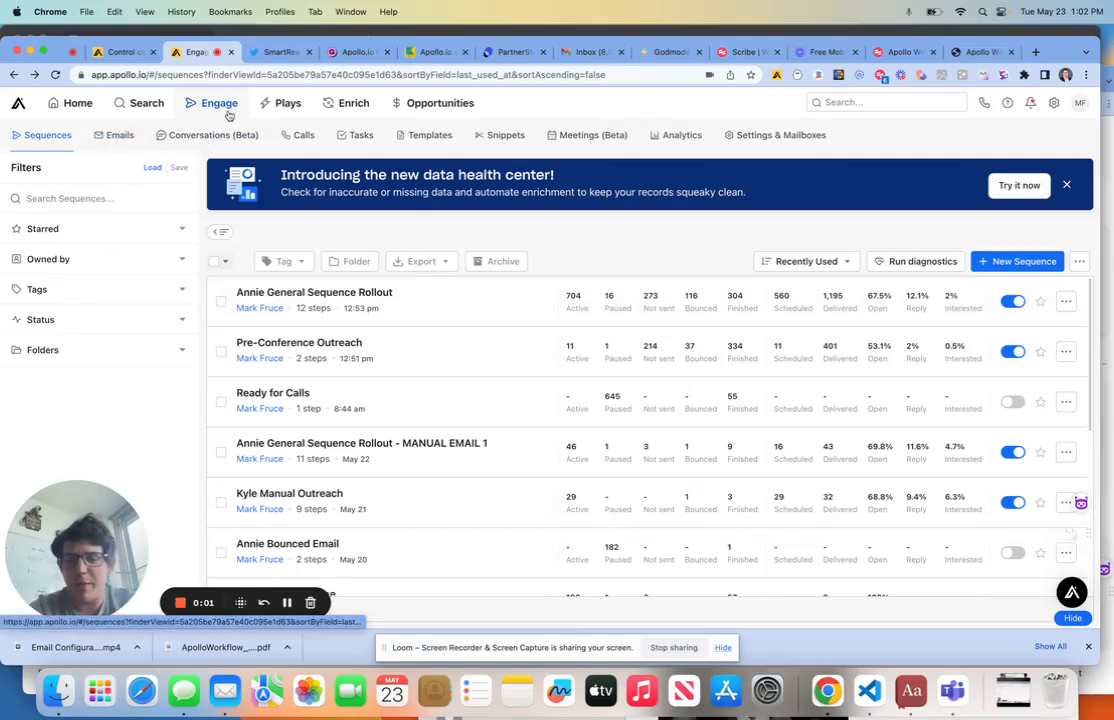
{"action": "mouse_move", "coordinate": [942, 216]}
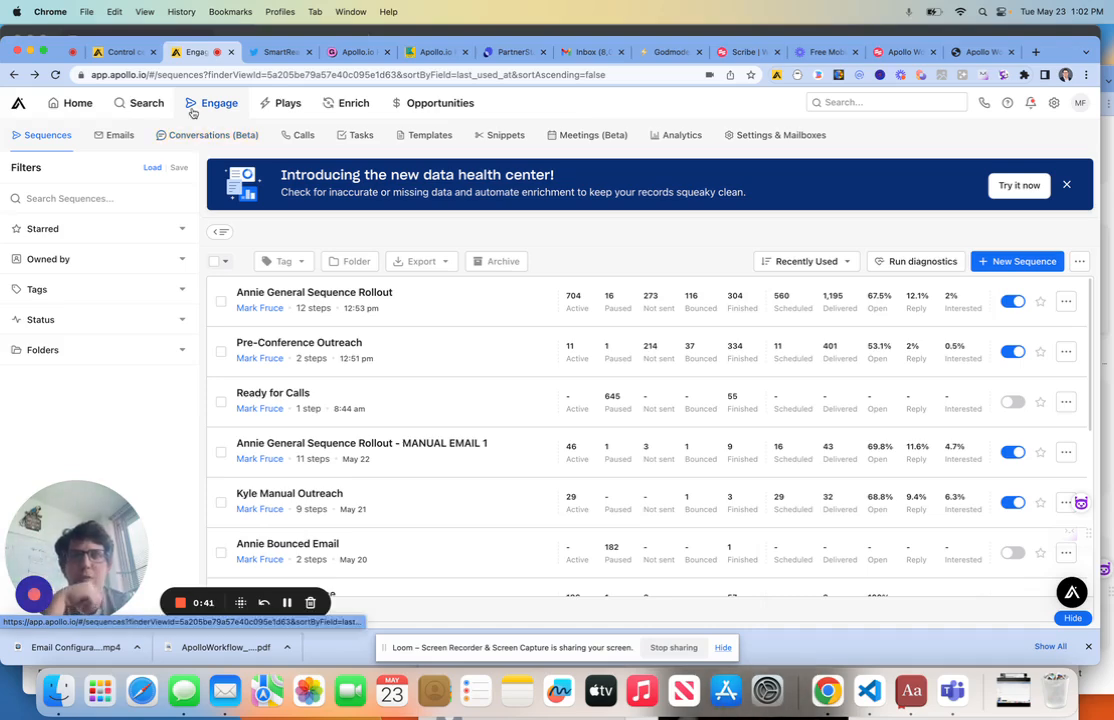
{"action": "mouse_move", "coordinate": [431, 324]}
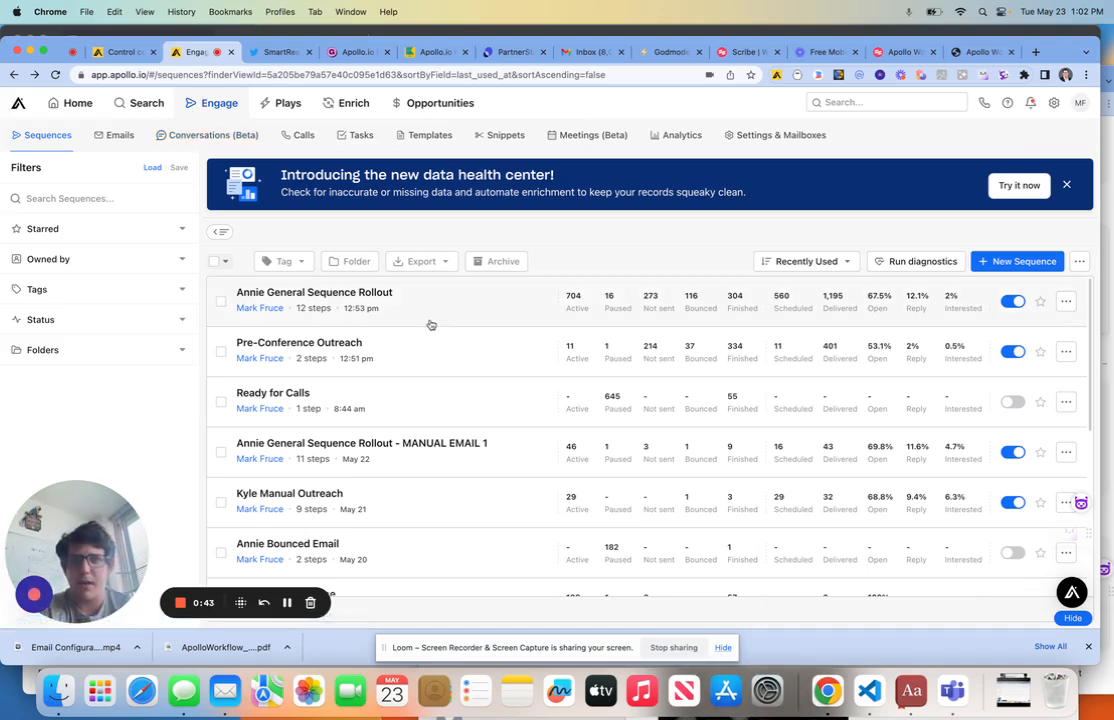
View the Annie General Sequence Rollout sequence, return to Sequences, and open Account settings
{"action": "left_click", "coordinate": [314, 292]}
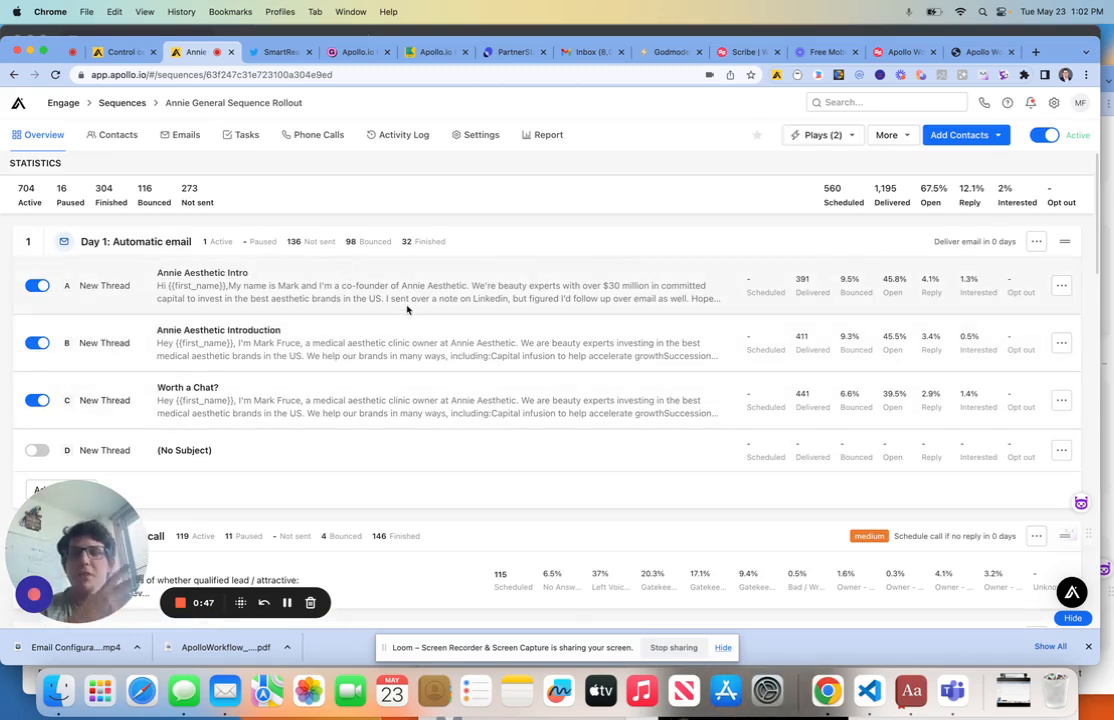
{"action": "left_click", "coordinate": [202, 272]}
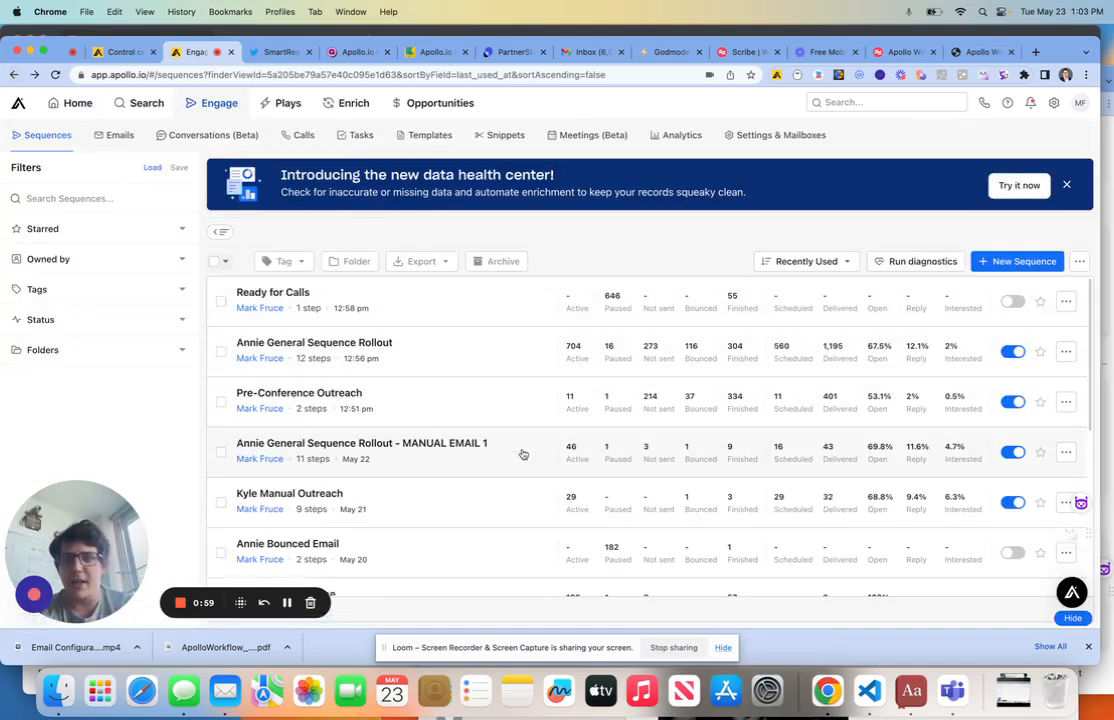
{"action": "left_click", "coordinate": [362, 443]}
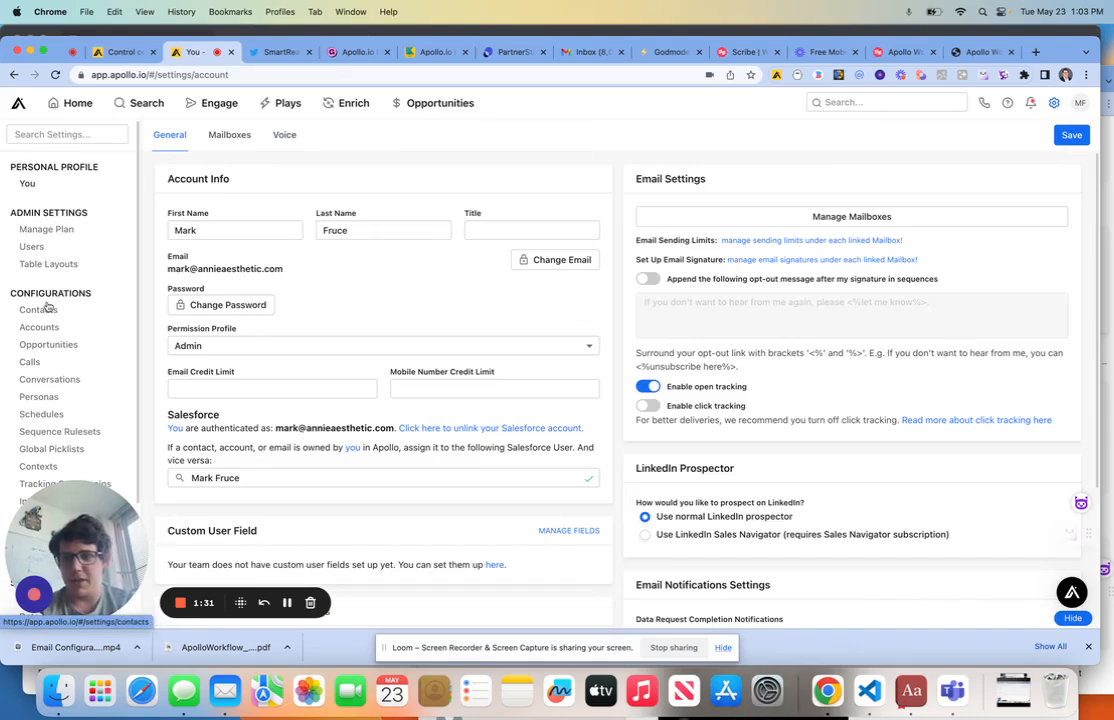
Review the Personalization field under Contacts > Custom Fields, then switch to LinkedIn
{"action": "left_click", "coordinate": [38, 309]}
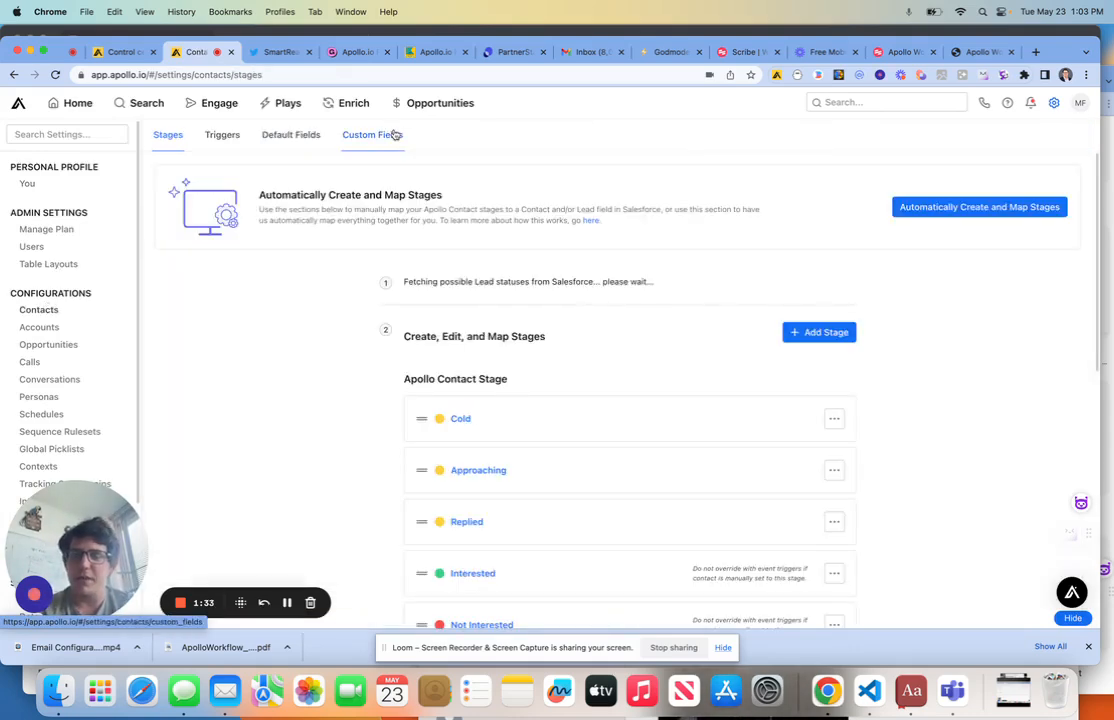
{"action": "left_click", "coordinate": [367, 135]}
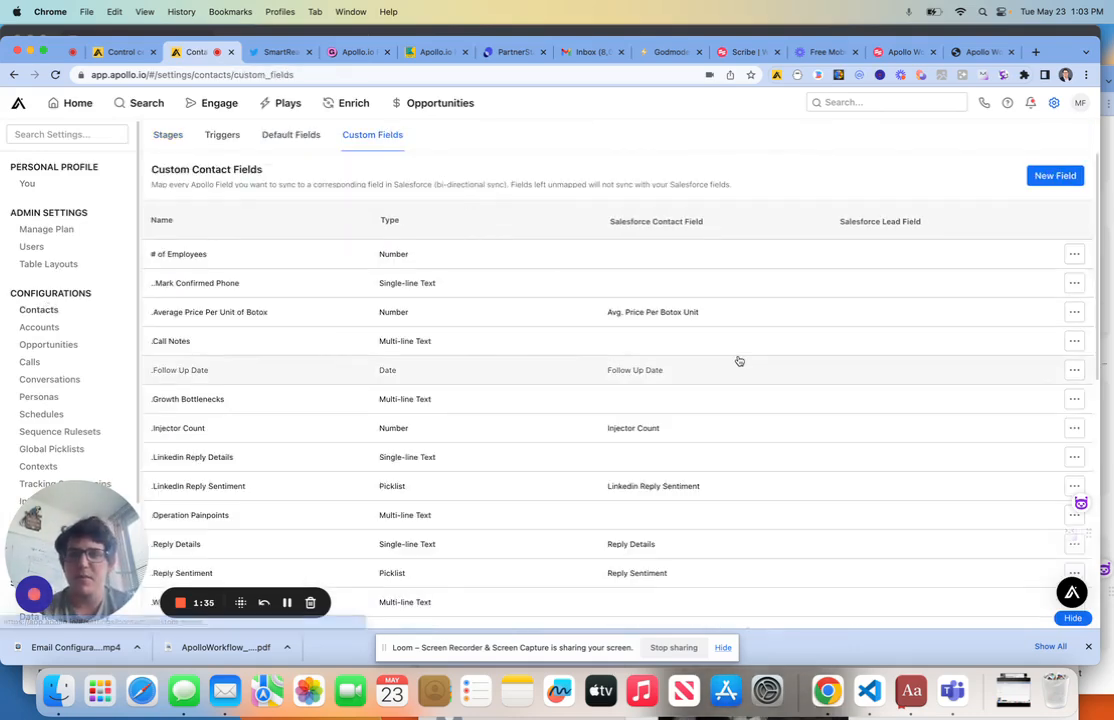
{"action": "scroll", "scroll_direction": "down", "scroll_amount": 3}
{"action": "type", "text": "perso"}
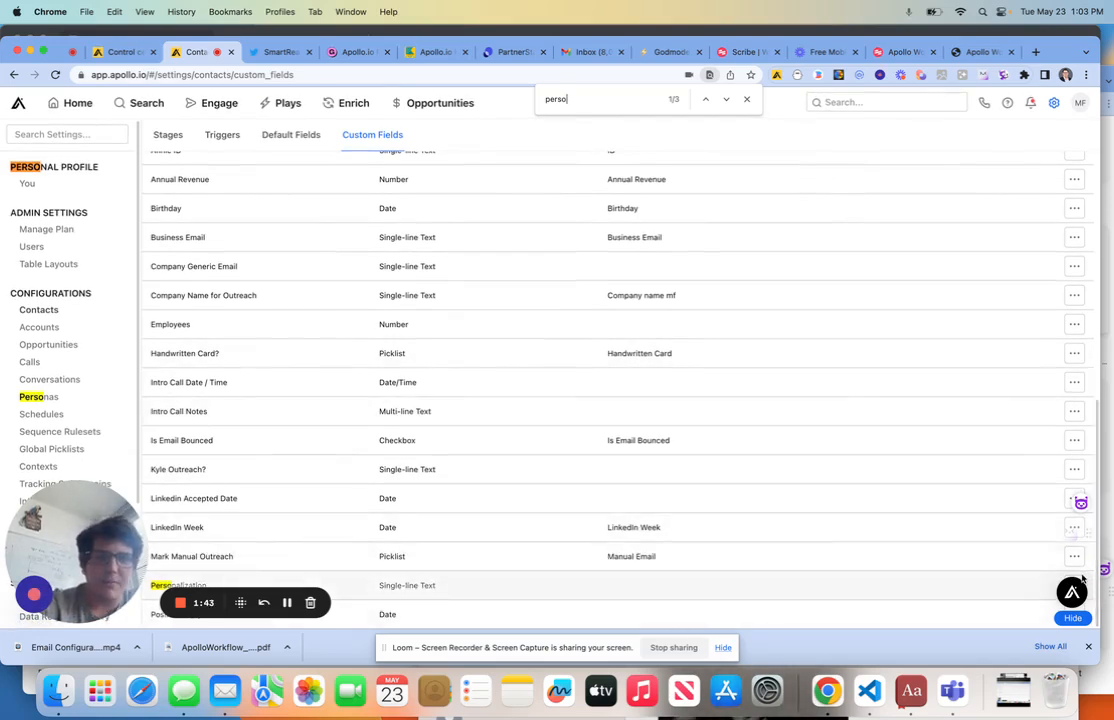
{"action": "left_click", "coordinate": [146, 102]}
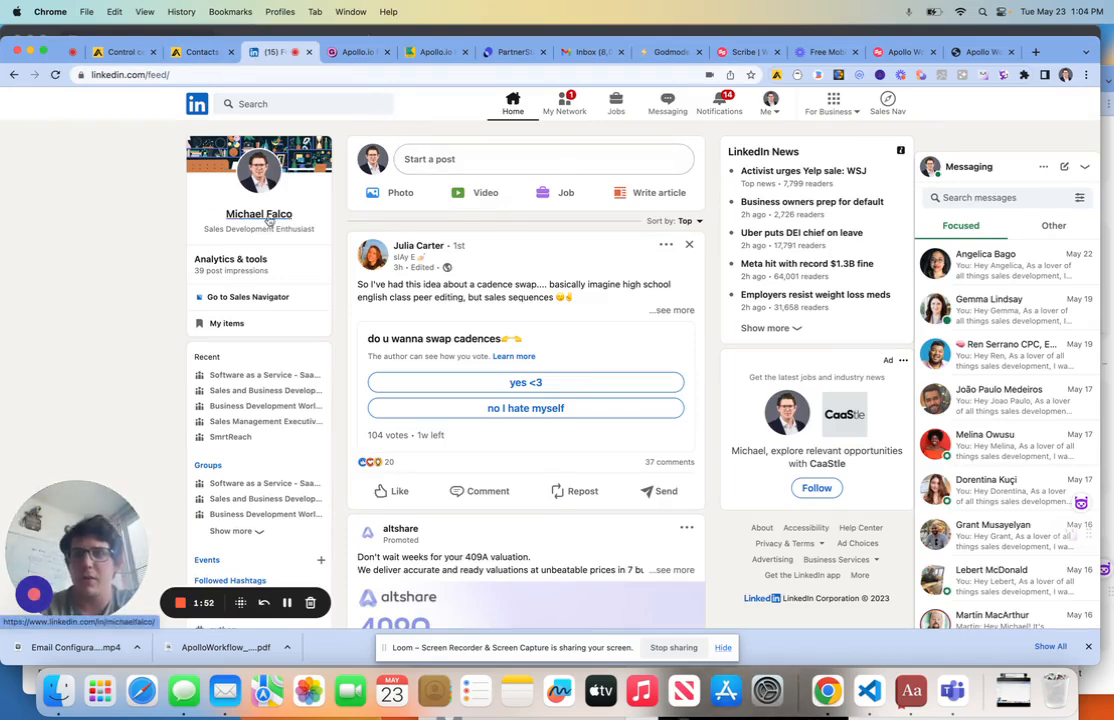
Open your LinkedIn profile, scroll through Experience and Education, and return to Apollo
{"action": "left_click", "coordinate": [258, 214]}
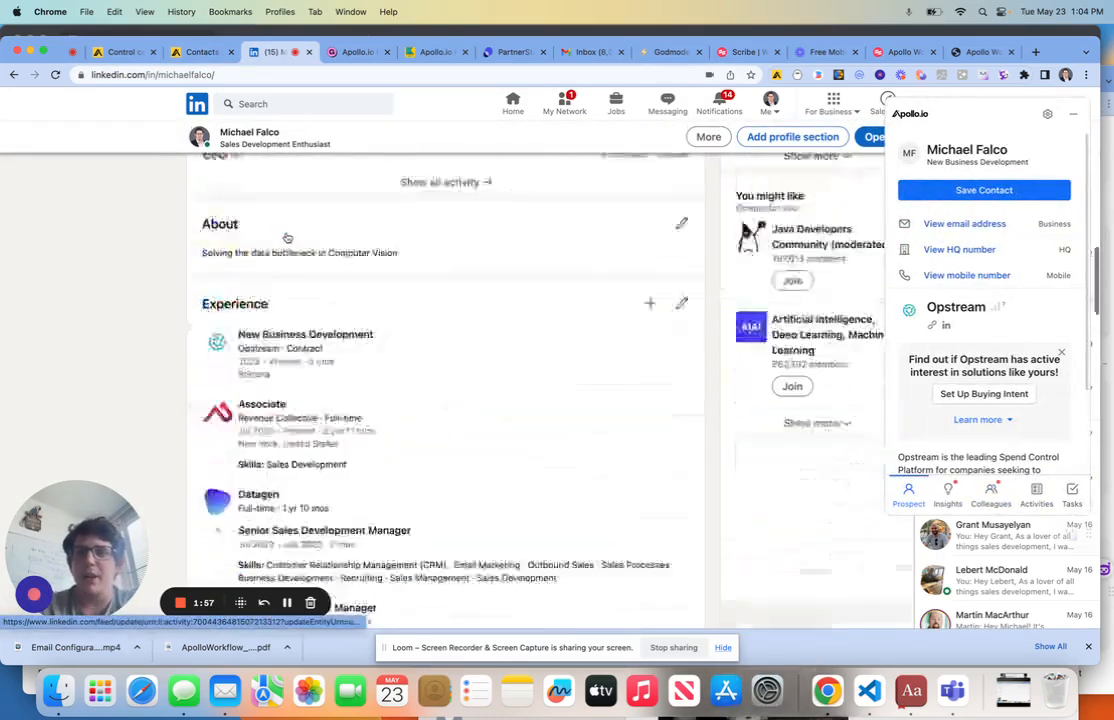
{"action": "scroll", "scroll_direction": "down", "scroll_amount": 3}
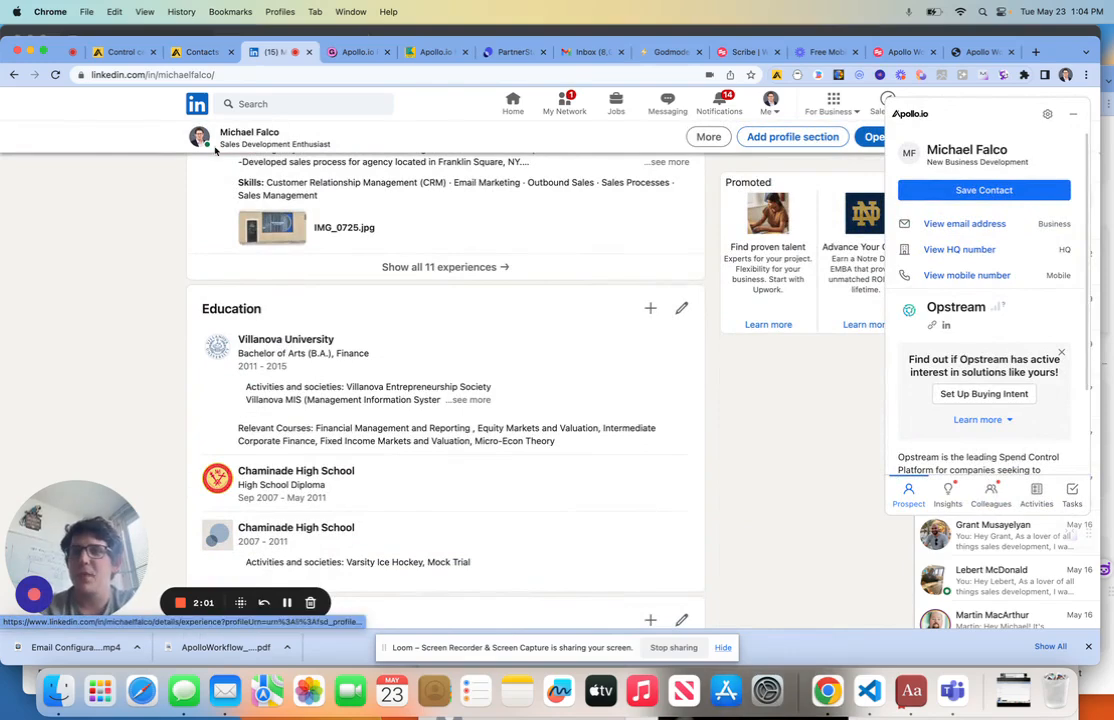
{"action": "left_click", "coordinate": [197, 52]}
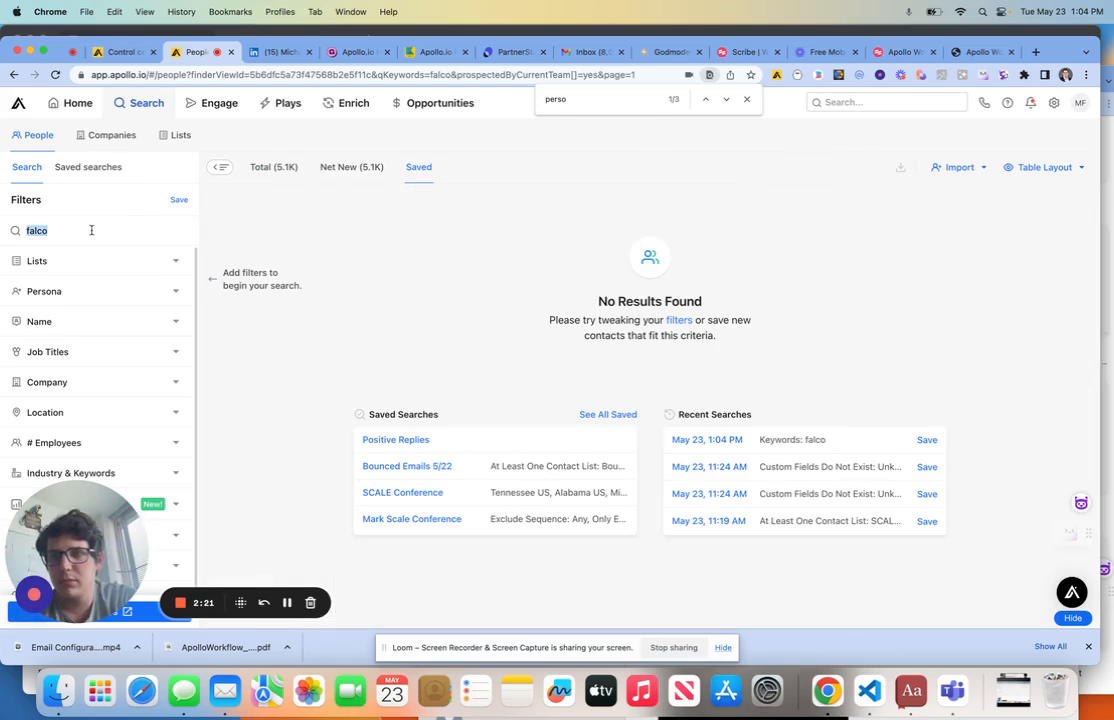
{"action": "type", "text": "mikw"}
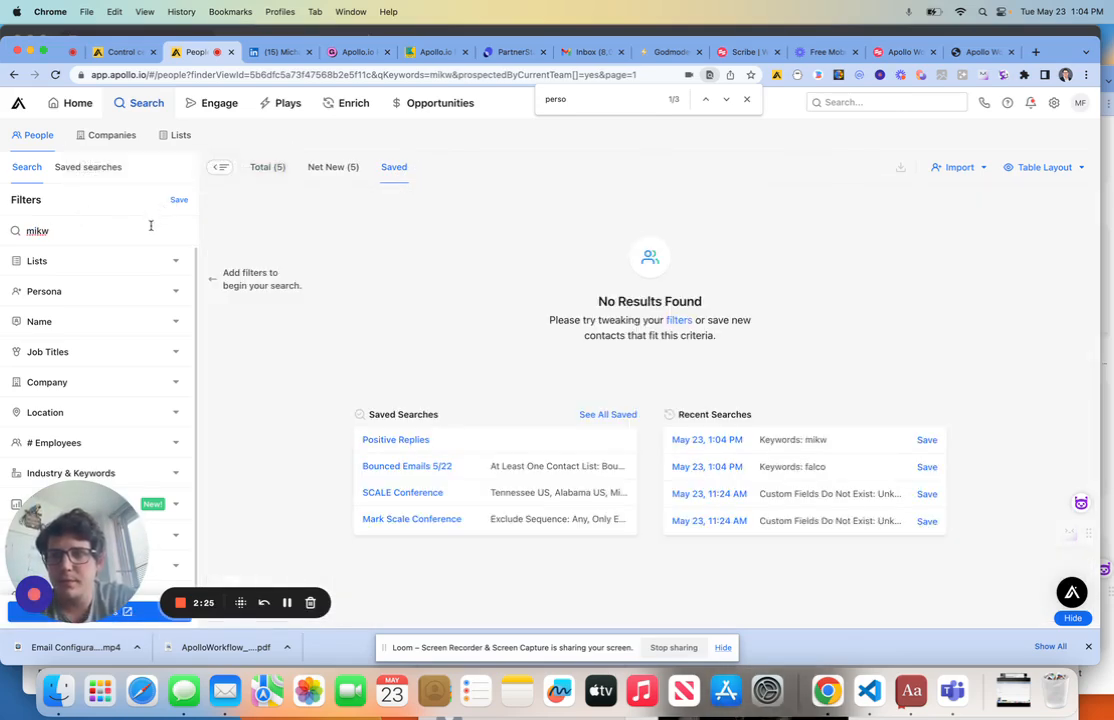
{"action": "type", "text": "michael falco"}
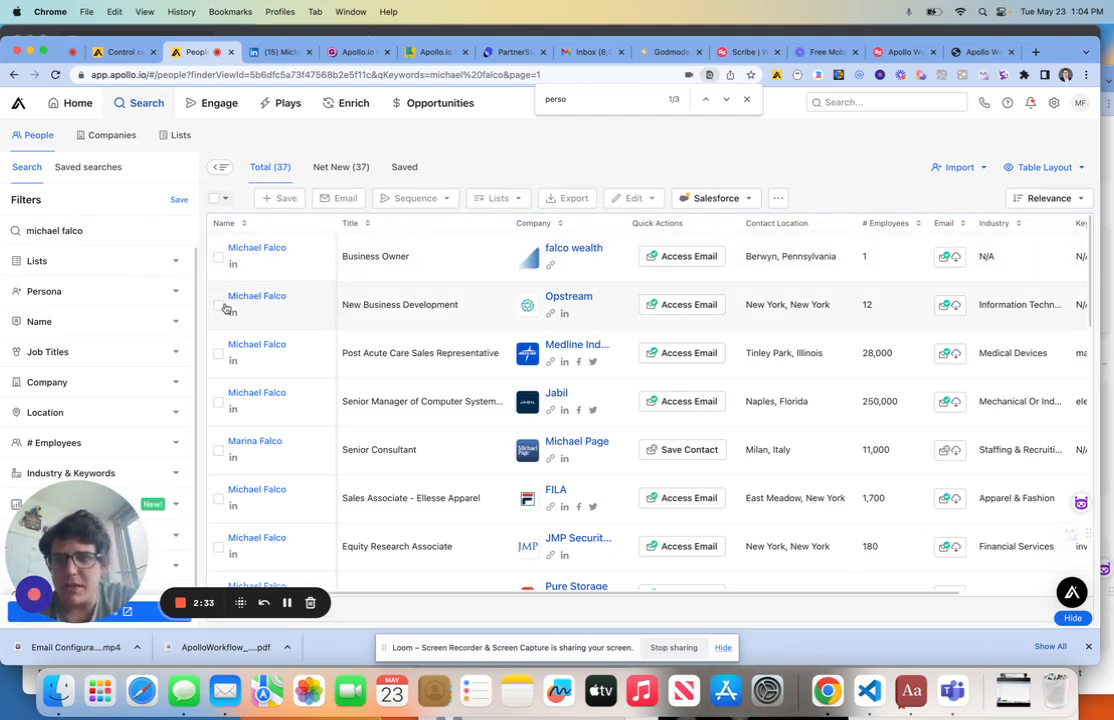
{"action": "left_click", "coordinate": [218, 305]}
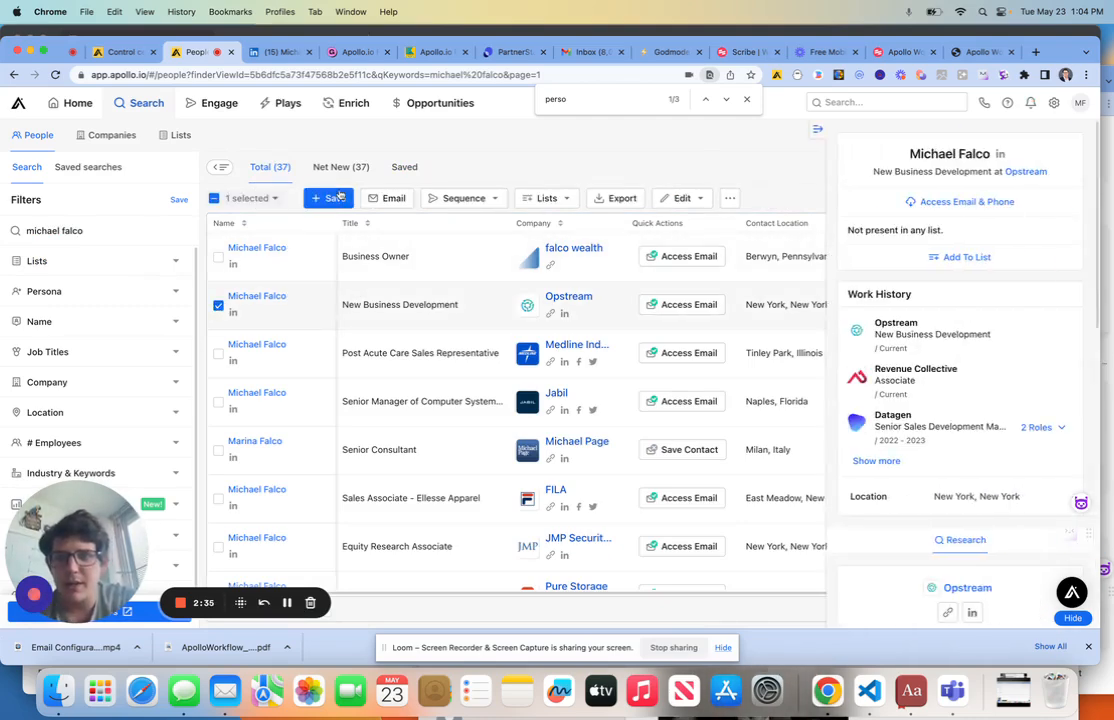
{"action": "left_click", "coordinate": [328, 198]}
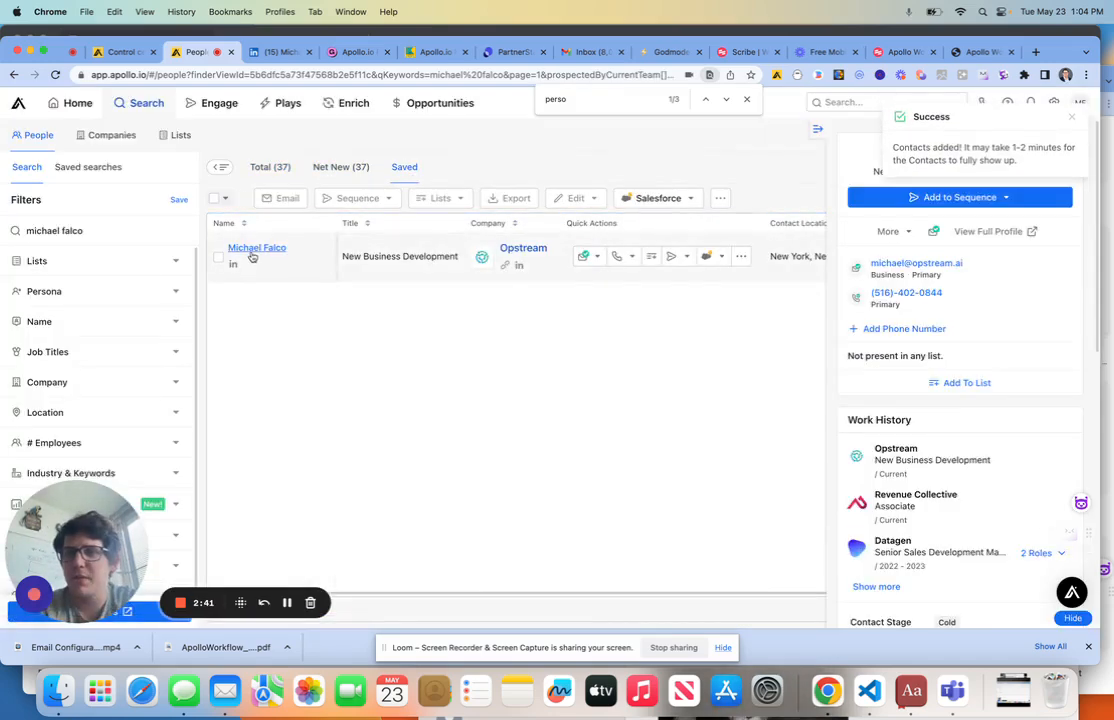
Open the saved contact and enter 'We're using this as a' in Personalization
{"action": "left_click", "coordinate": [256, 247]}
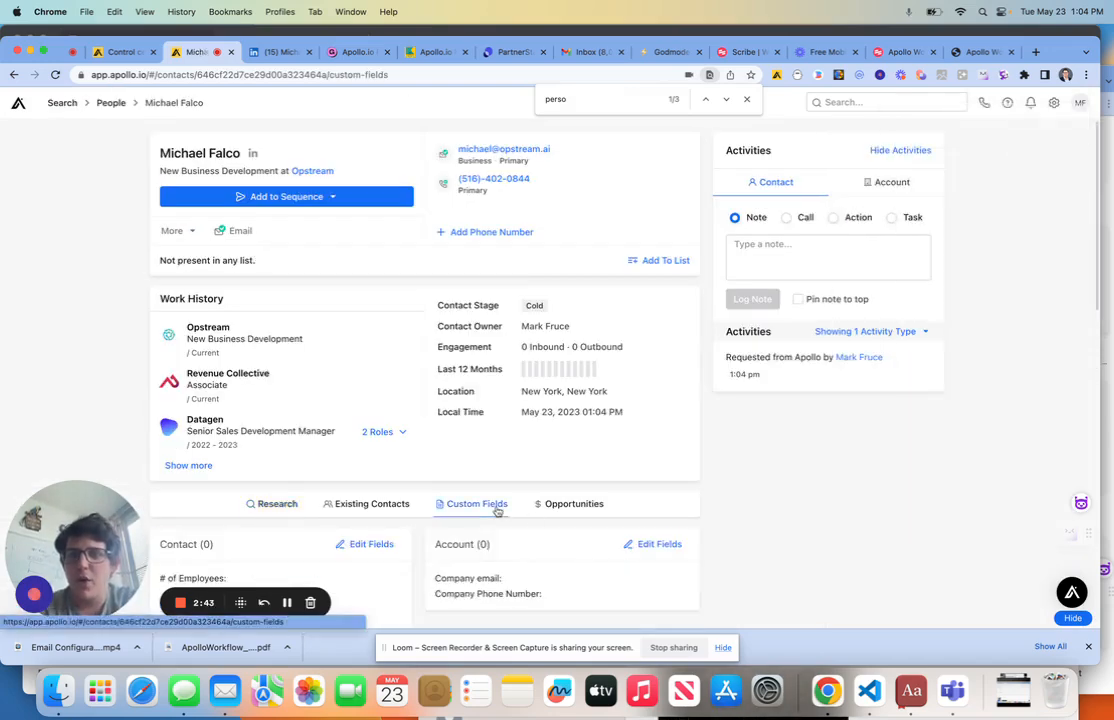
{"action": "scroll", "scroll_direction": "down", "scroll_amount": 3}
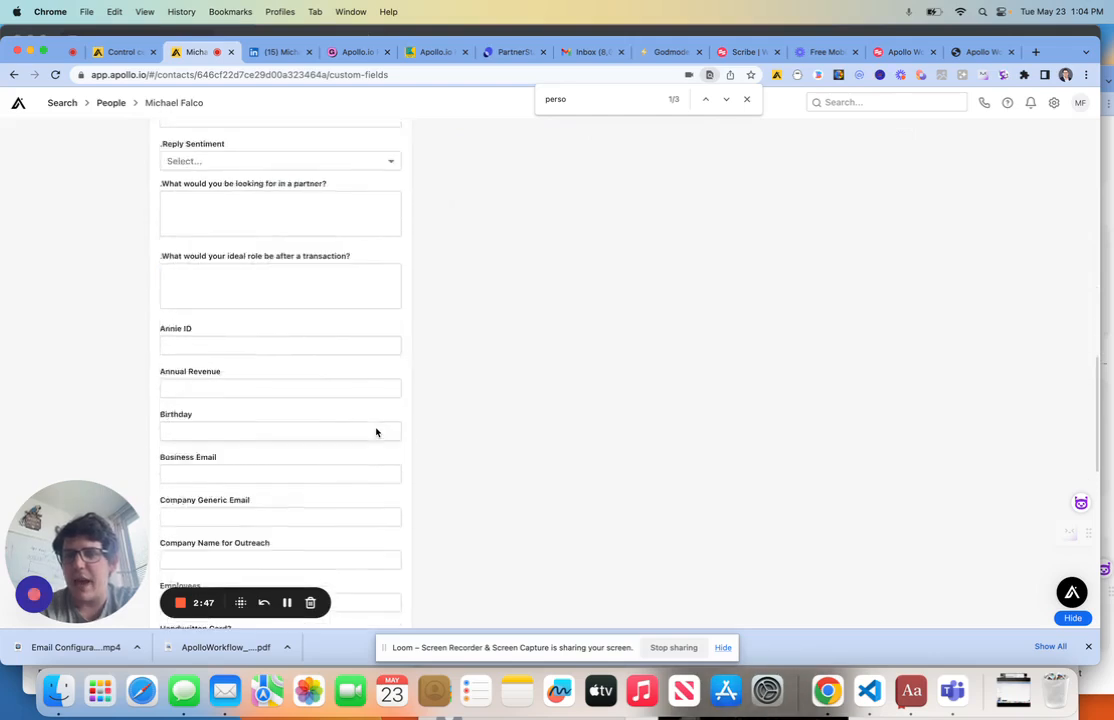
{"action": "scroll", "scroll_direction": "down", "scroll_amount": 3}
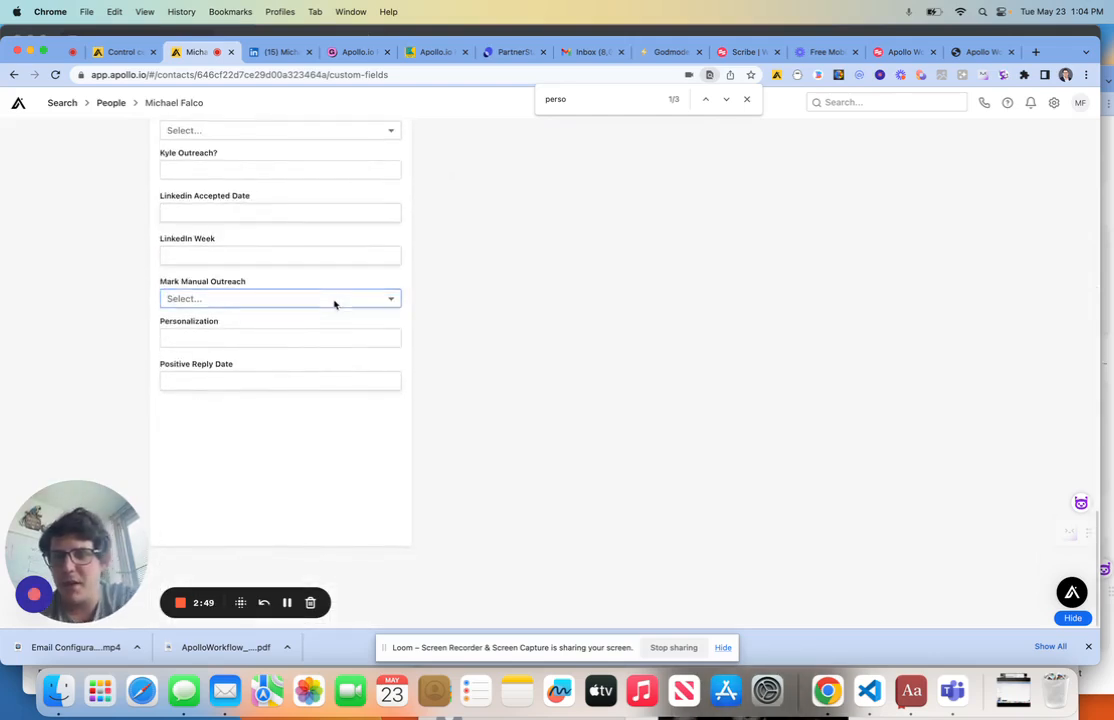
{"action": "left_click", "coordinate": [280, 338]}
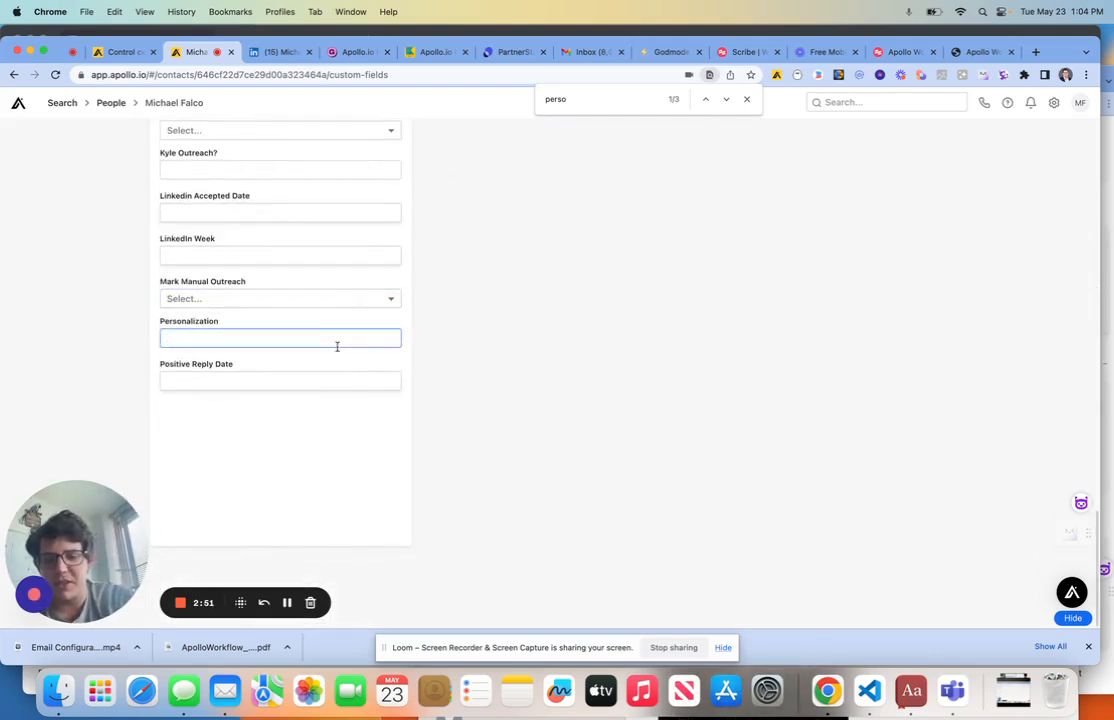
{"action": "type", "text": "We're using"}
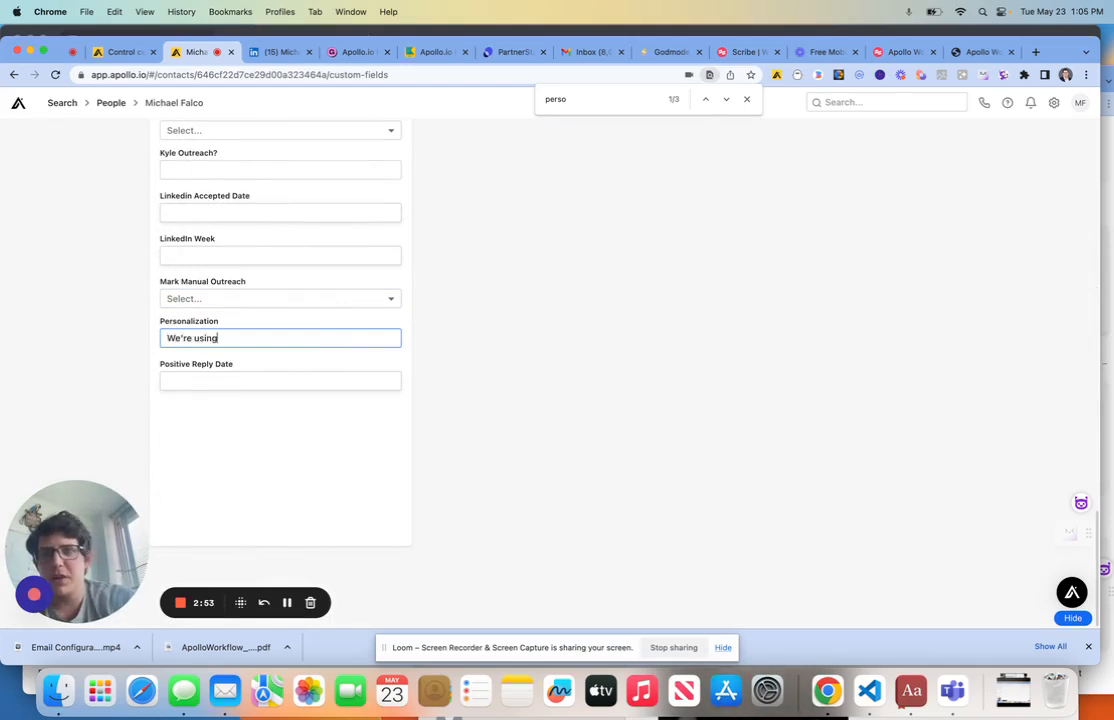
{"action": "type", "text": "this as a"}
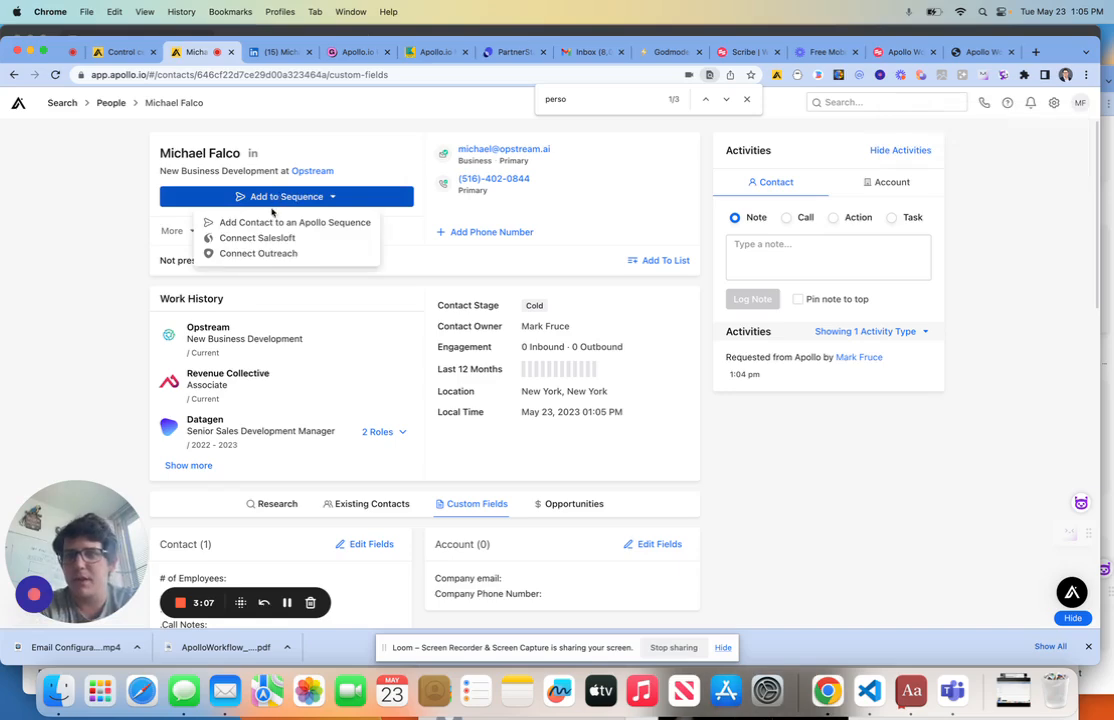
Add the contact to the Annie General Sequence Rollout - MANUAL EMAIL 1 sequence
{"action": "left_click", "coordinate": [295, 222]}
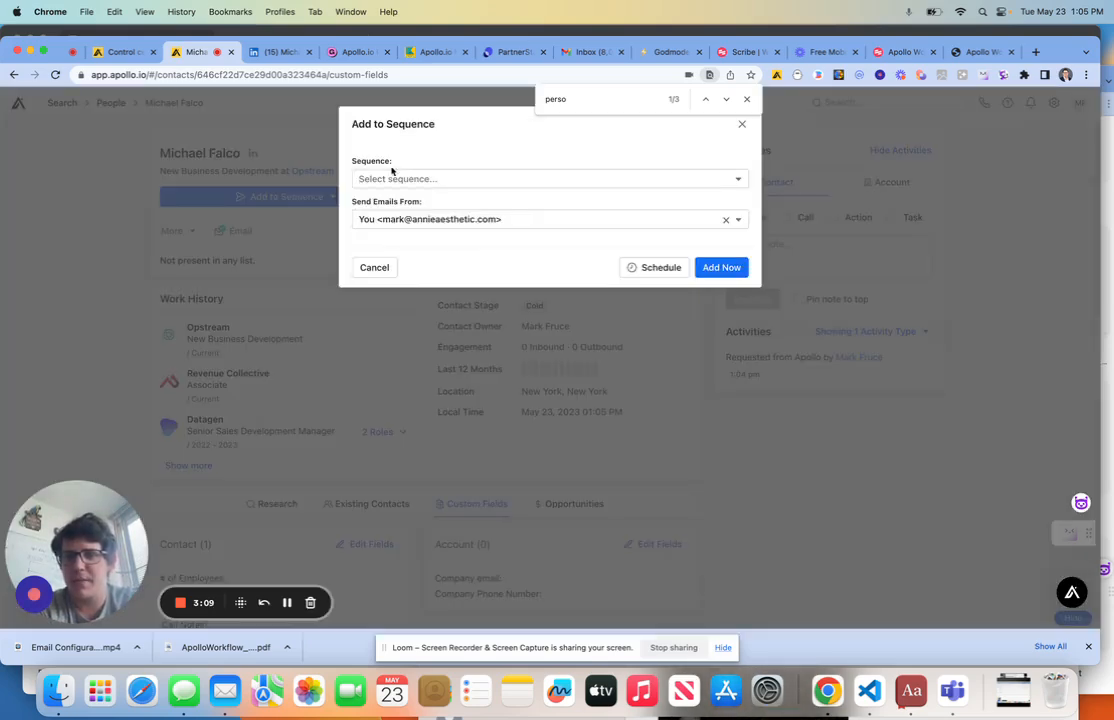
{"action": "left_click", "coordinate": [548, 178]}
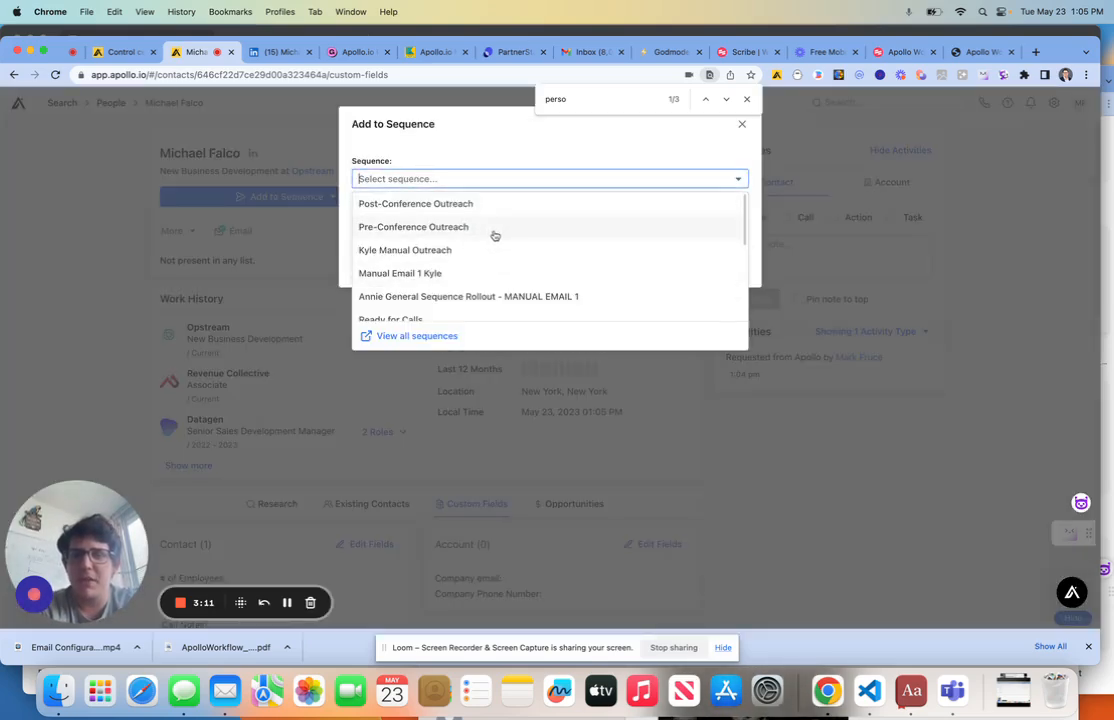
{"action": "left_click", "coordinate": [468, 296]}
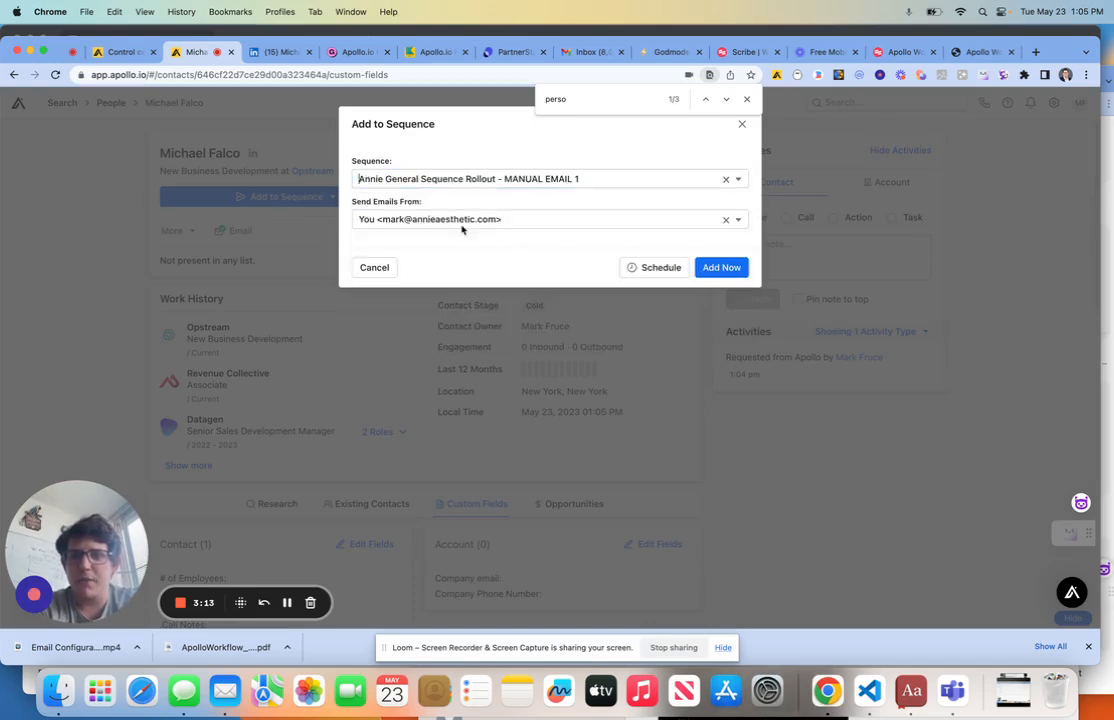
{"action": "left_click", "coordinate": [721, 267]}
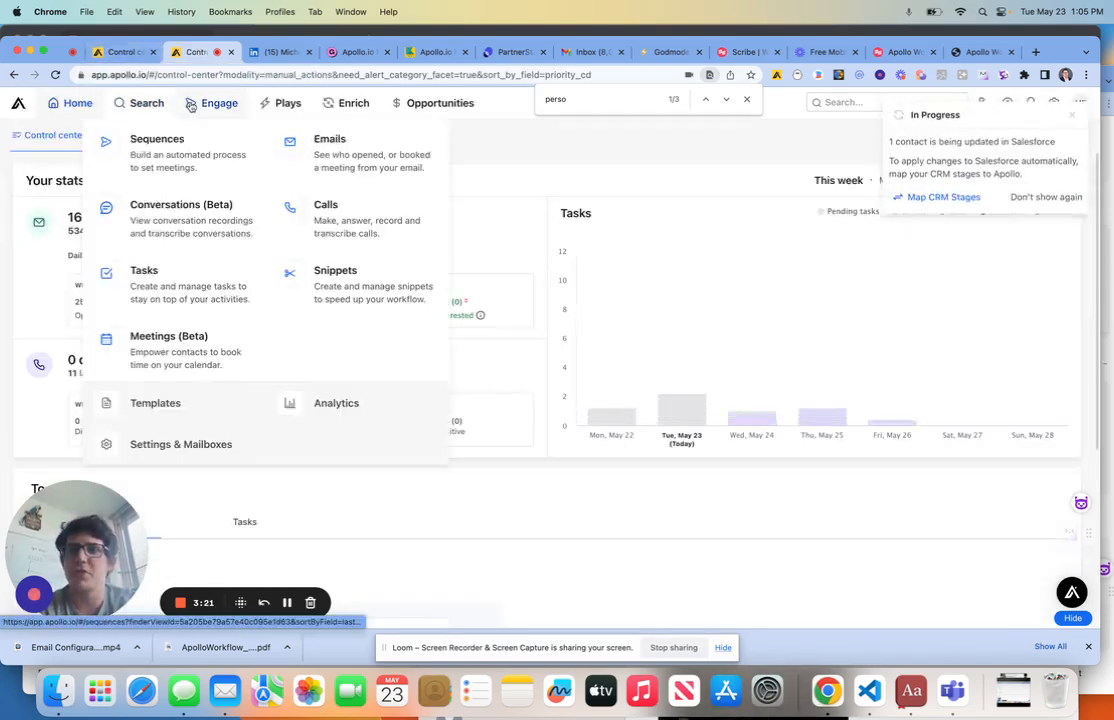
Check the sequences list, then go to the Engage Emails list
{"action": "left_click", "coordinate": [157, 139]}
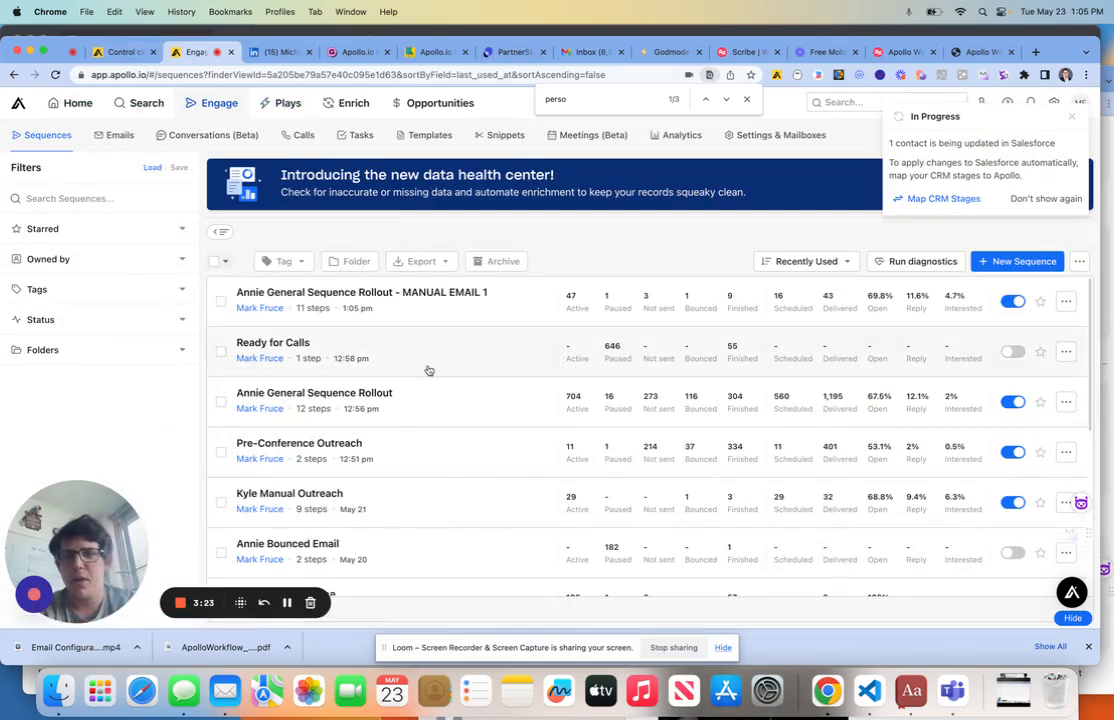
{"action": "left_click", "coordinate": [362, 292]}
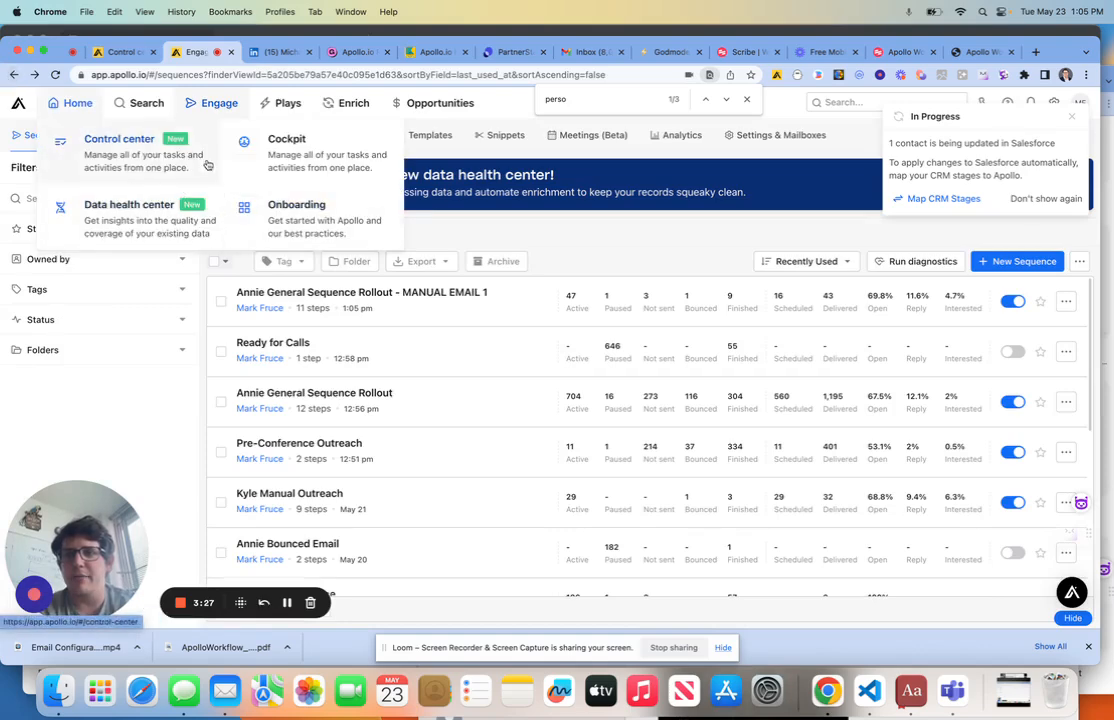
{"action": "left_click", "coordinate": [106, 135]}
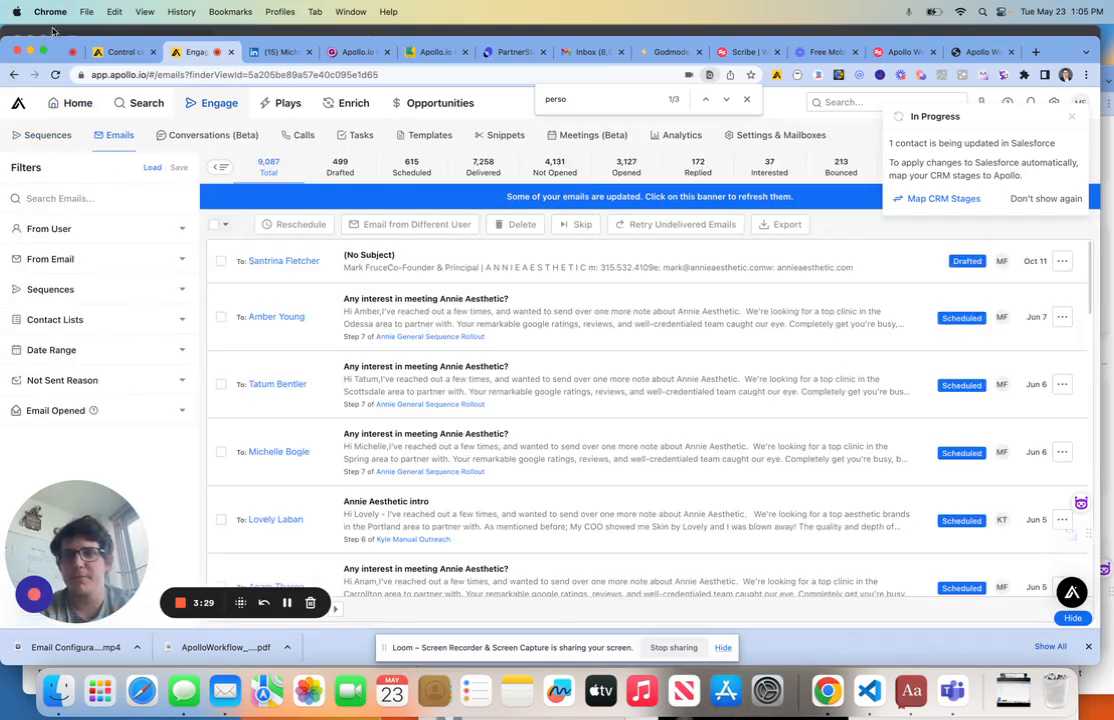
Filter emails to Drafted, search 'falco', and view the contact's drafted email
{"action": "left_click", "coordinate": [482, 167]}
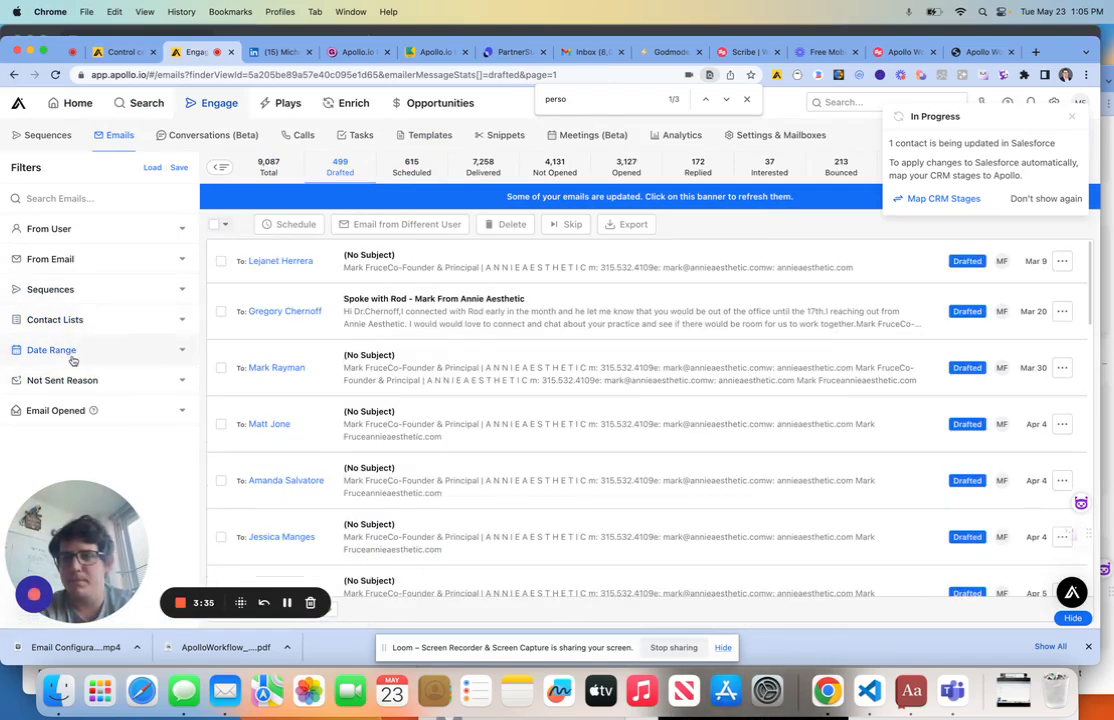
{"action": "type", "text": "falq"}
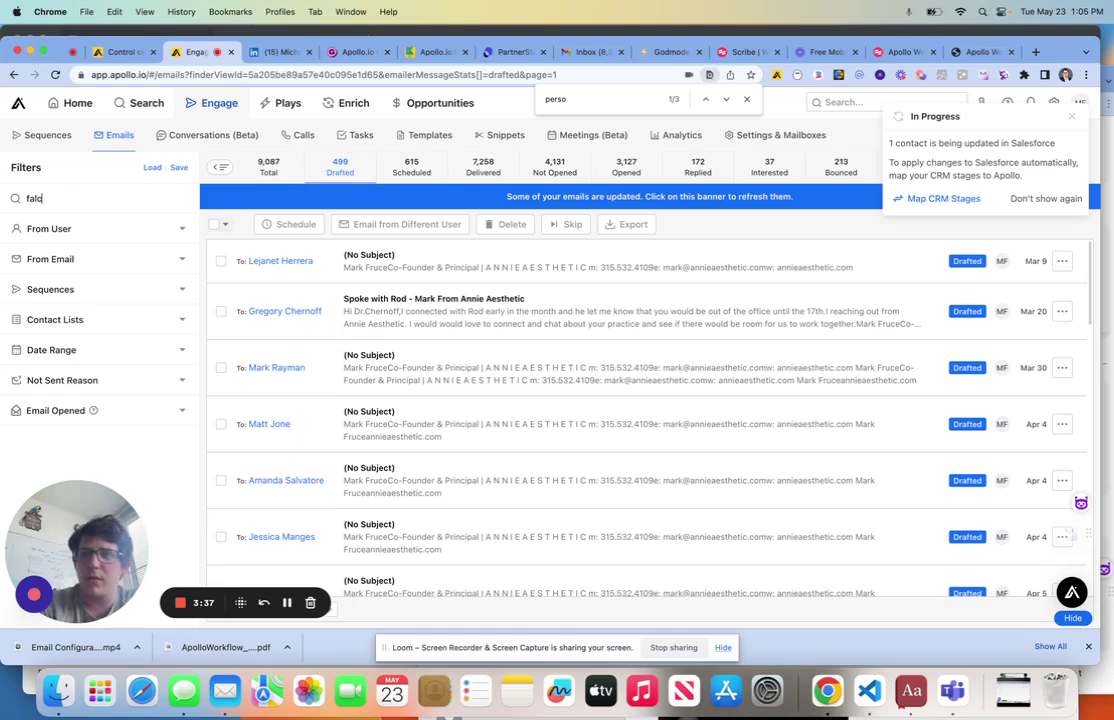
{"action": "type", "text": "falco"}
{"action": "type", "text": "We're using this as a test, go villanova wildcats."}
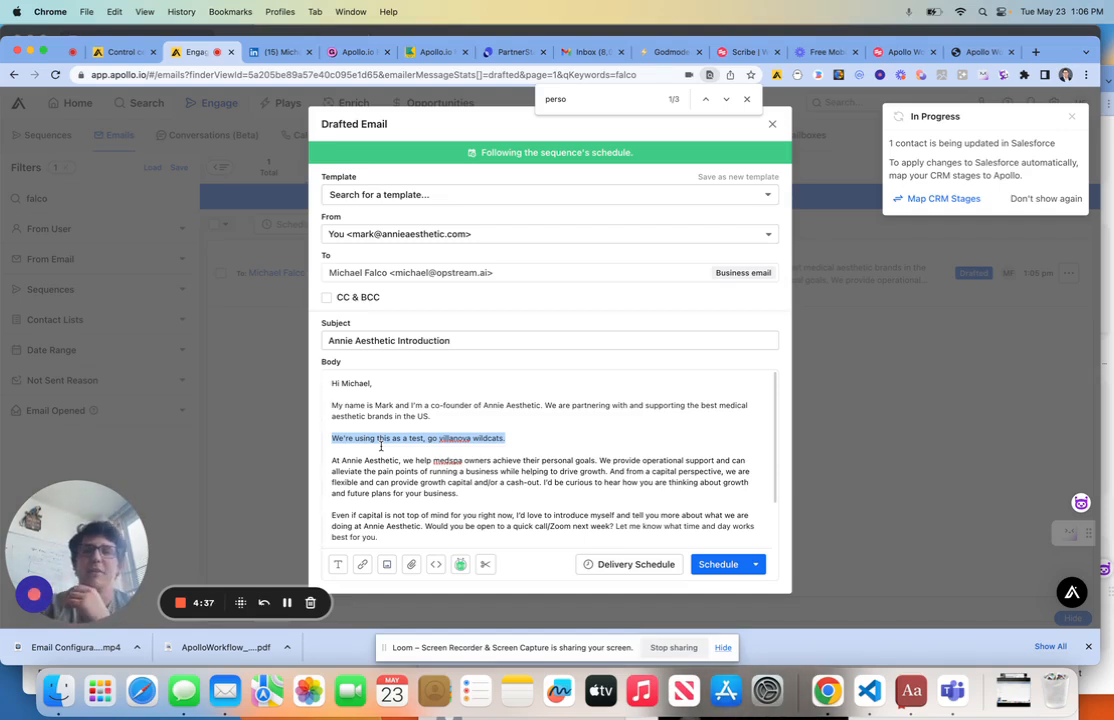
{"action": "left_click", "coordinate": [285, 51]}
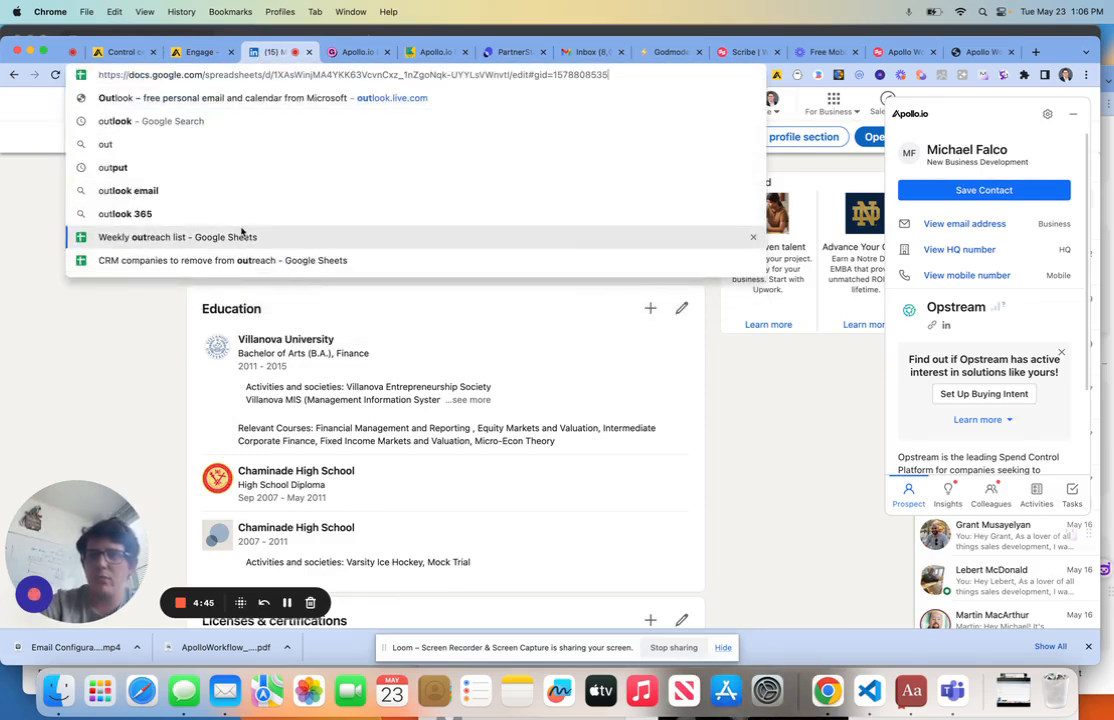
Check the Trifecta row's Personalization Field in the Weekly outreach list sheet, then return to Apollo
{"action": "left_click", "coordinate": [170, 237]}
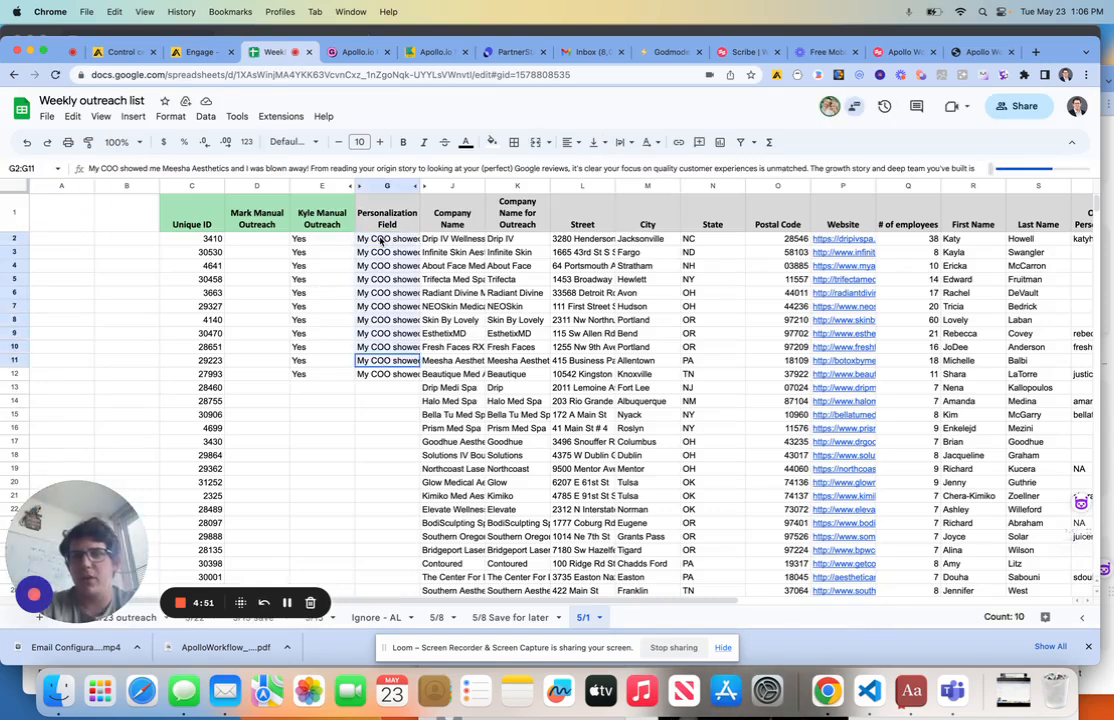
{"action": "left_click", "coordinate": [387, 279]}
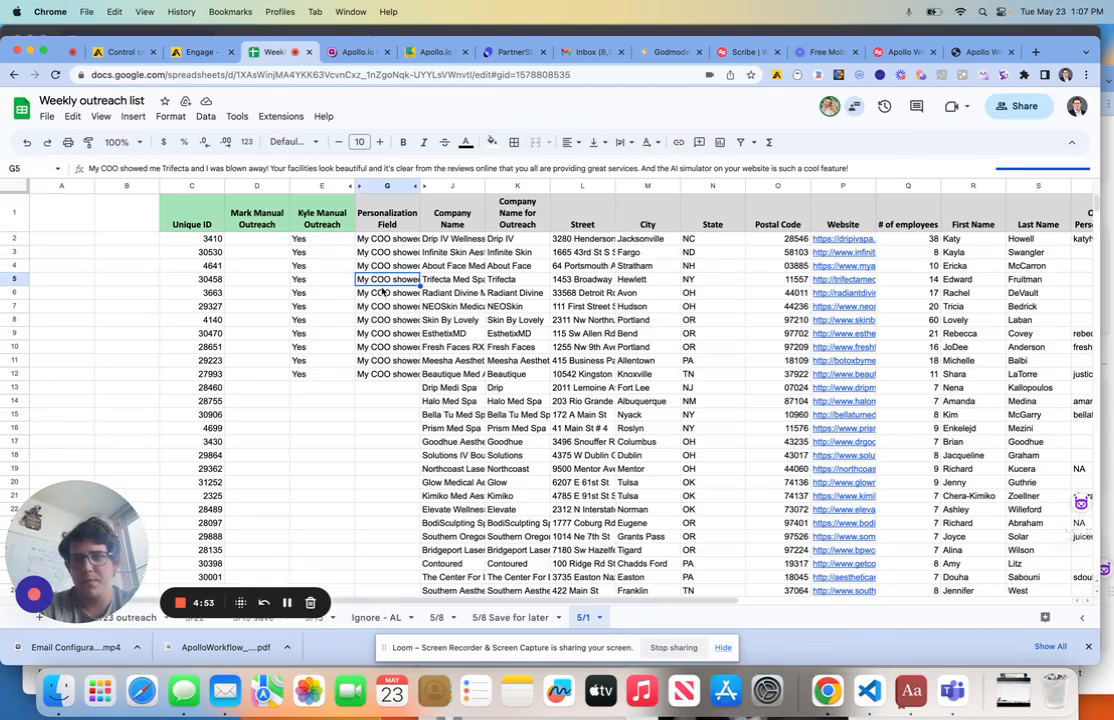
{"action": "left_click", "coordinate": [387, 387]}
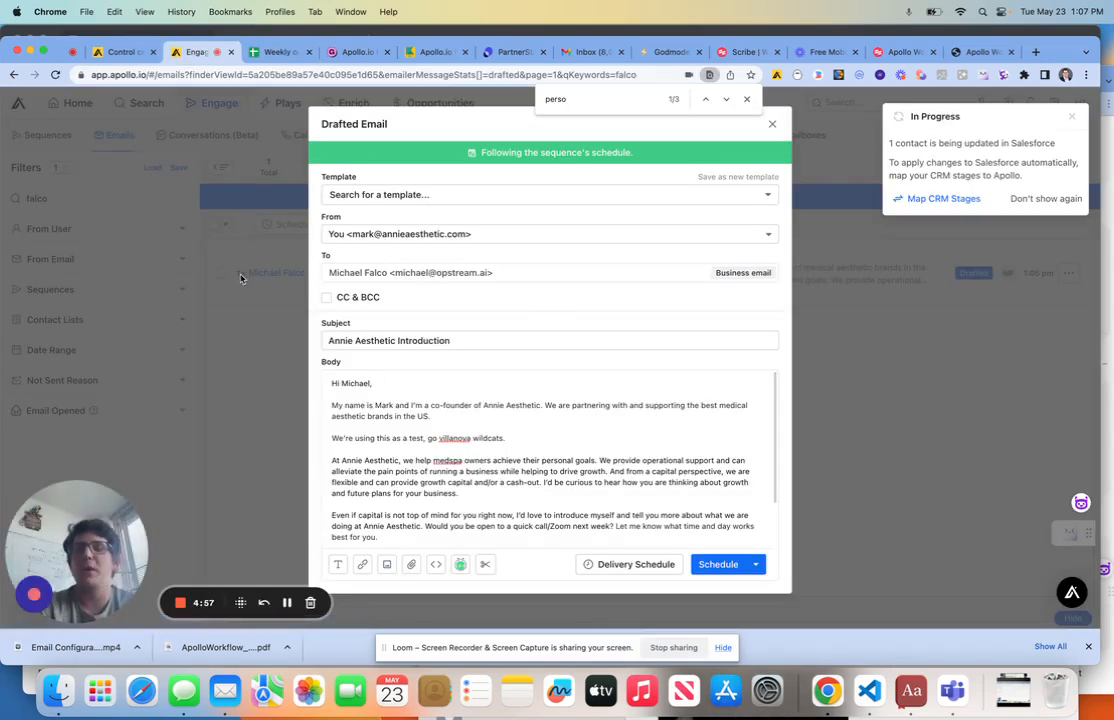
{"action": "mouse_move", "coordinate": [245, 508]}
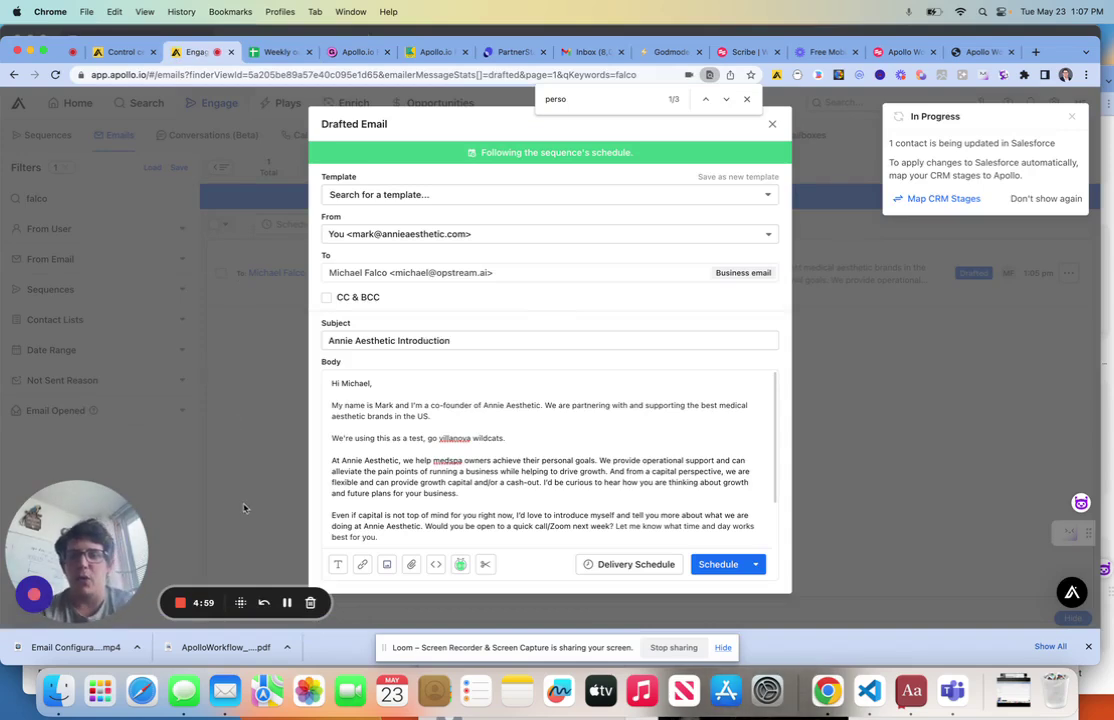